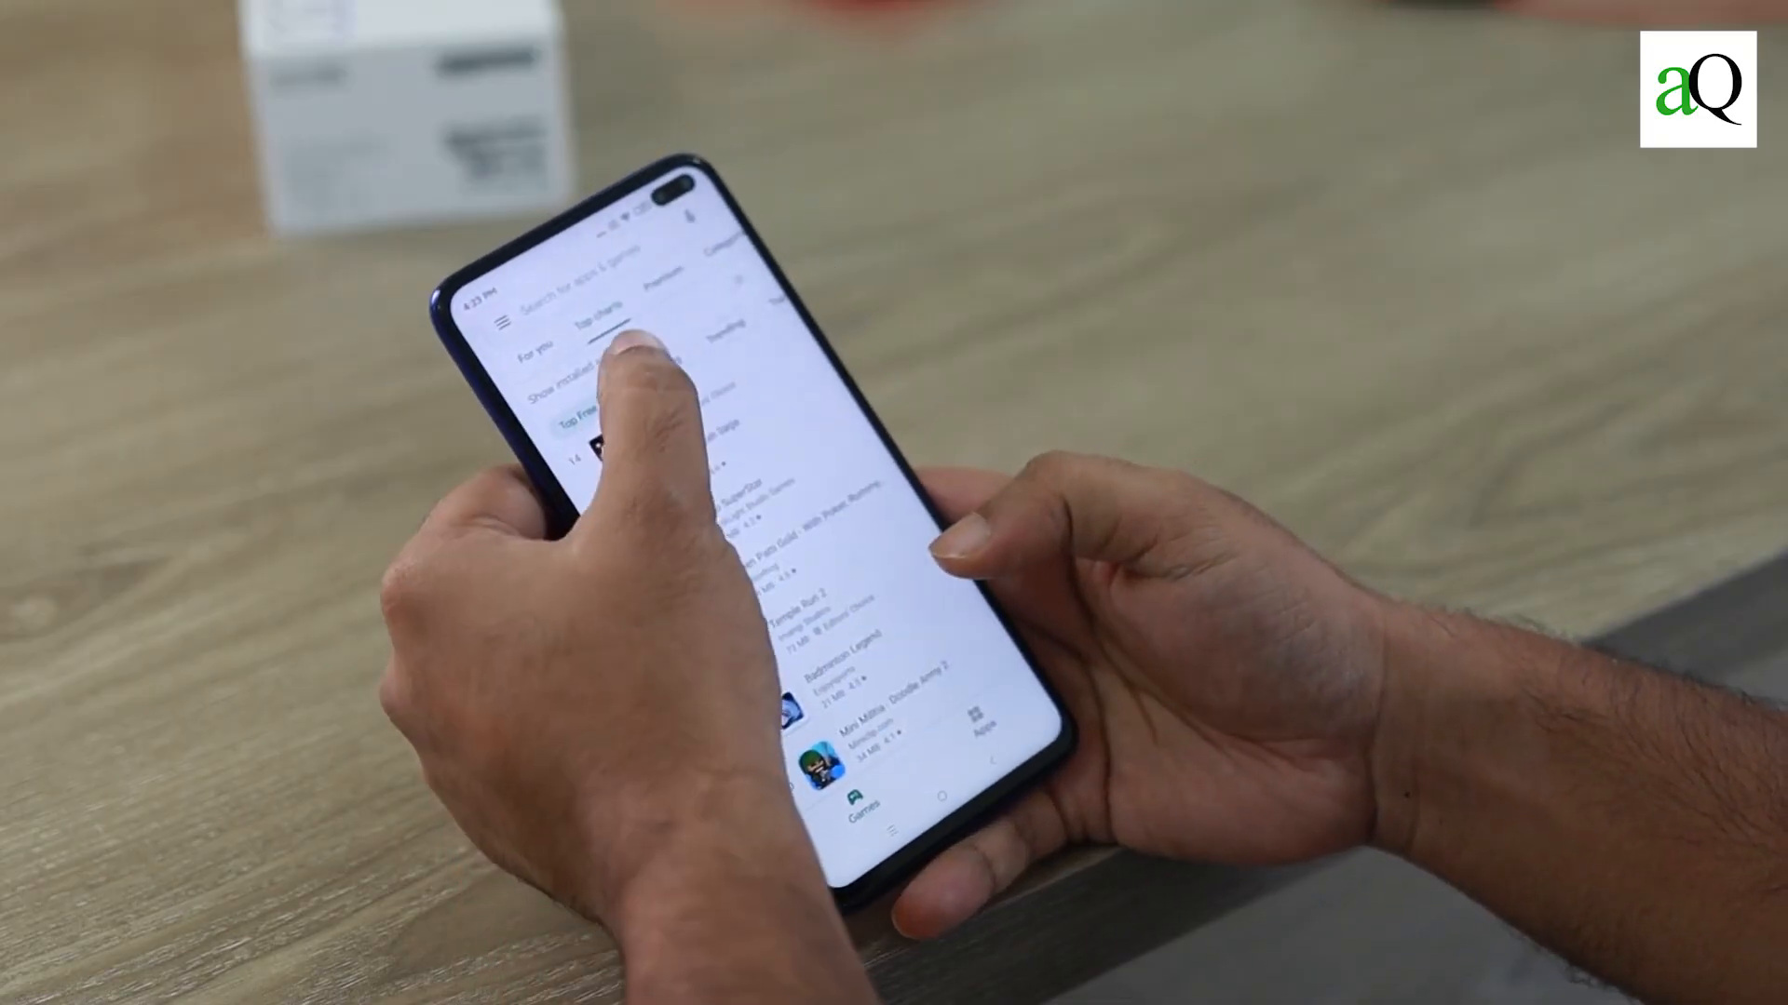
pyautogui.click(646, 277)
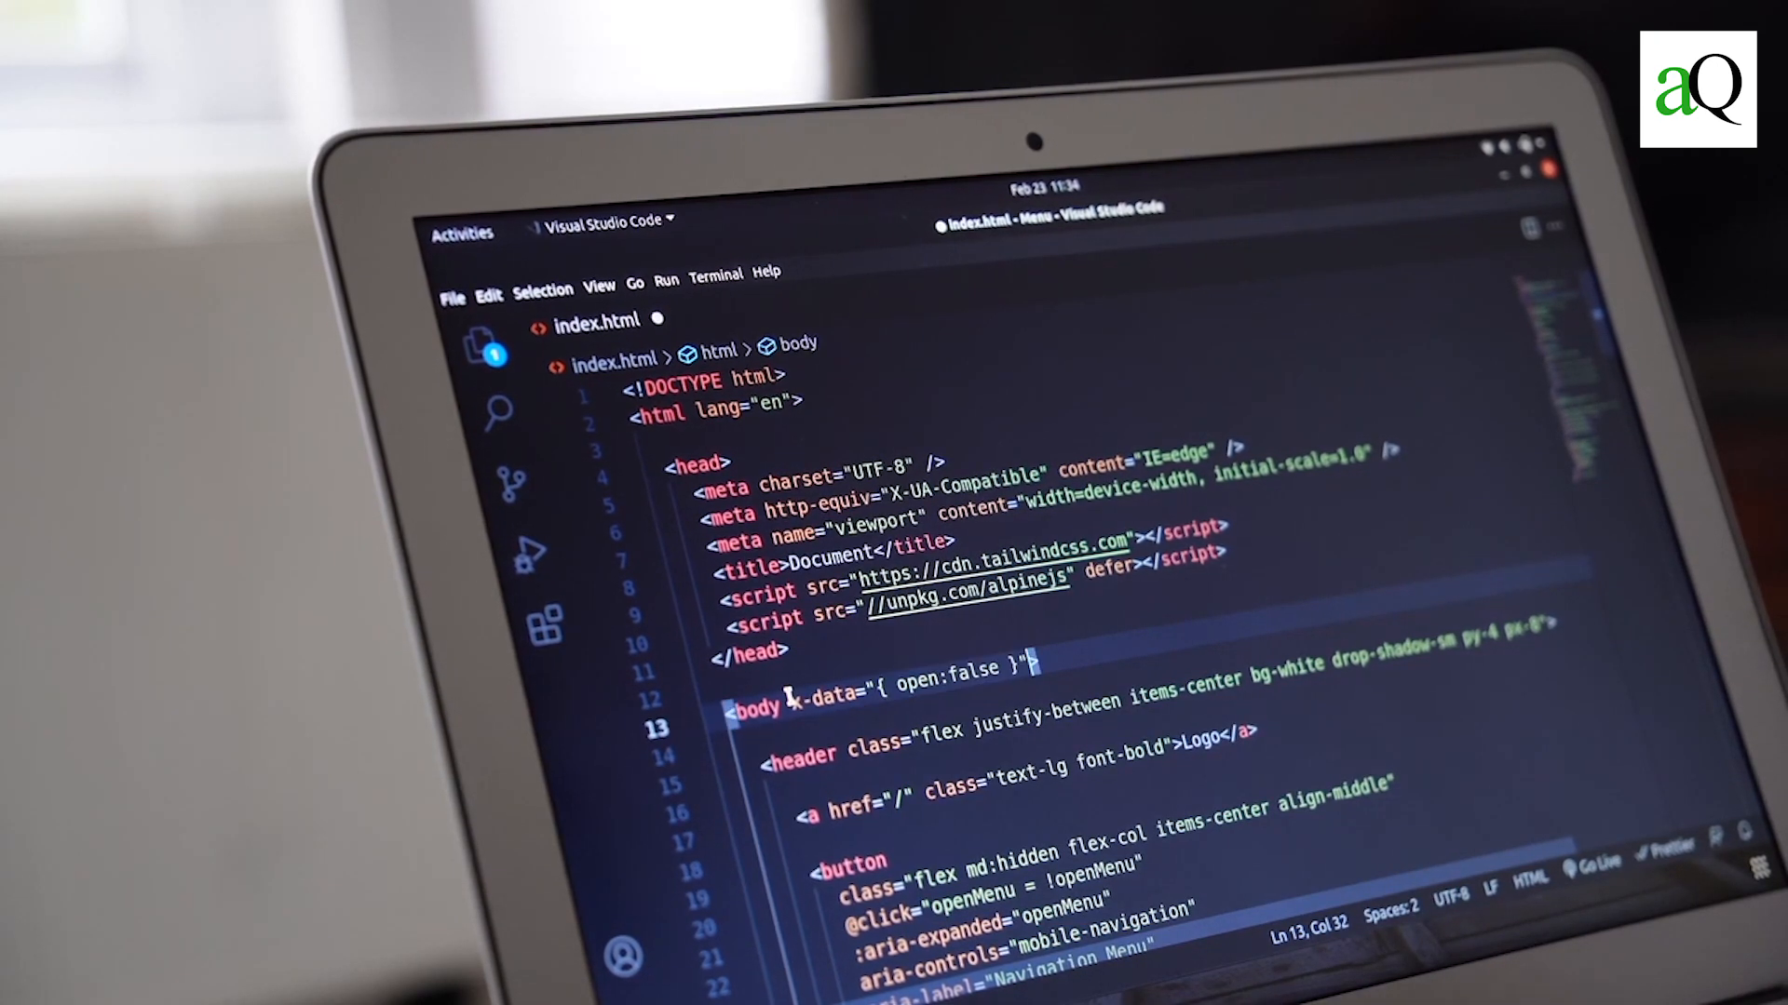
pyautogui.write(':class="')
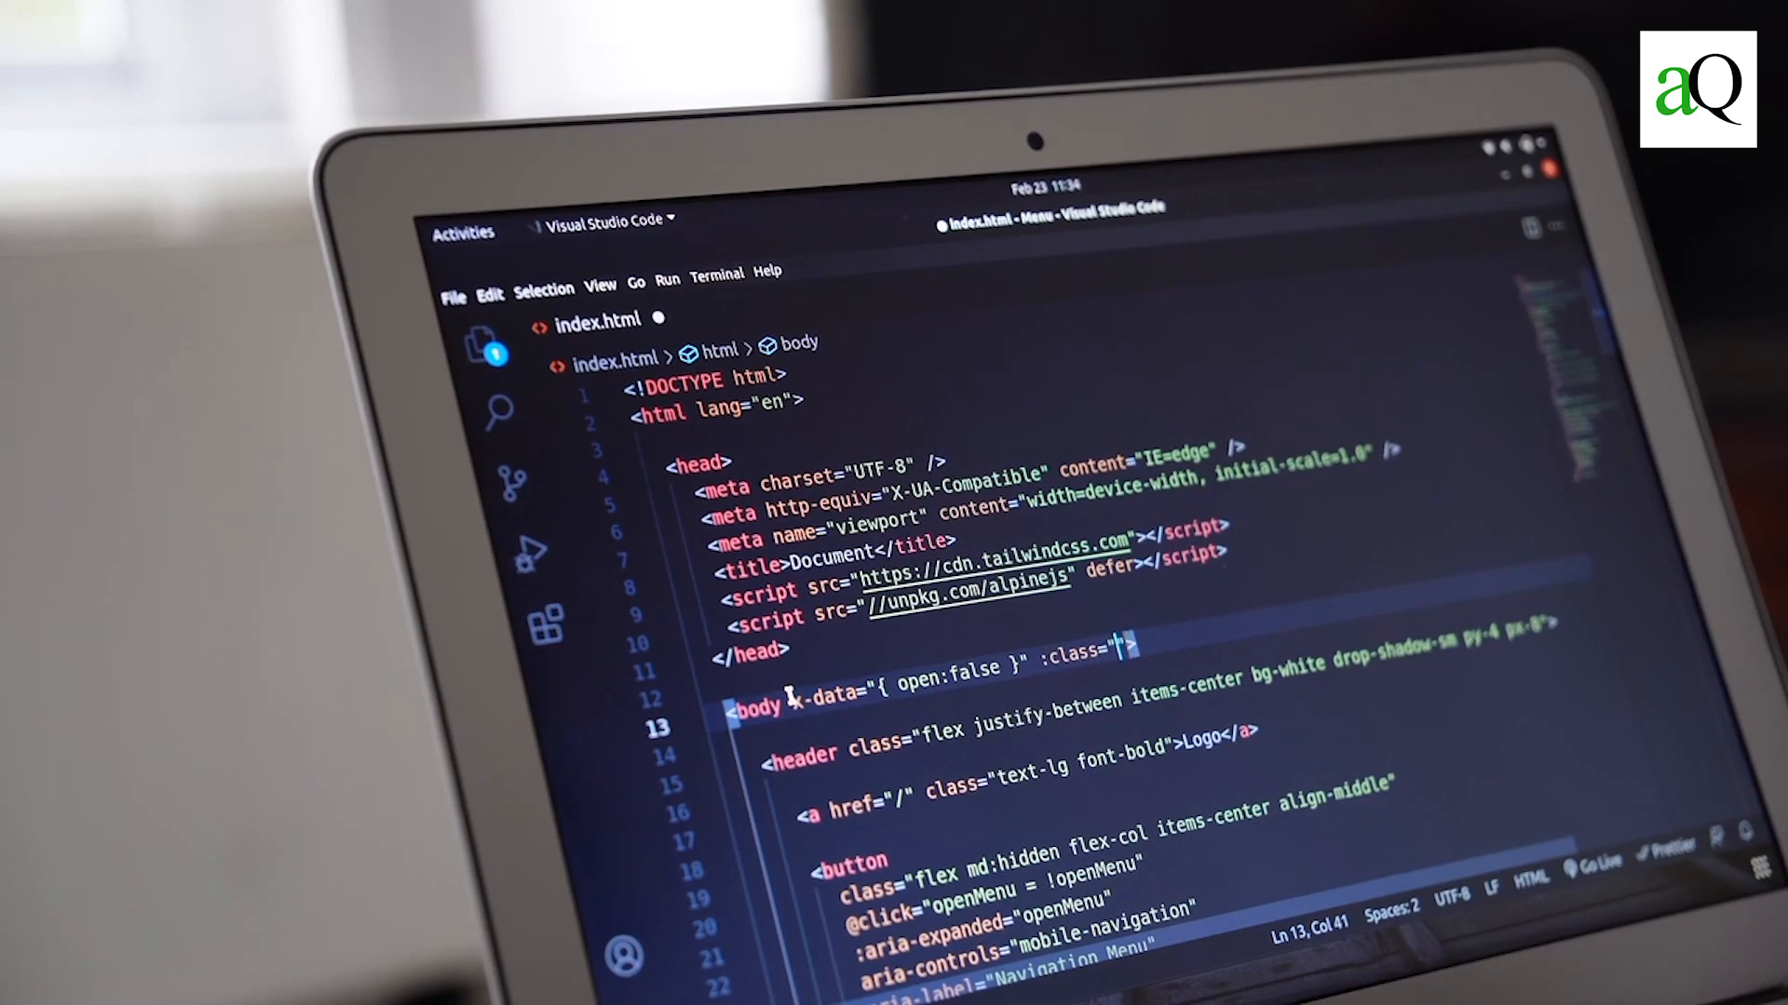
pyautogui.write('op')
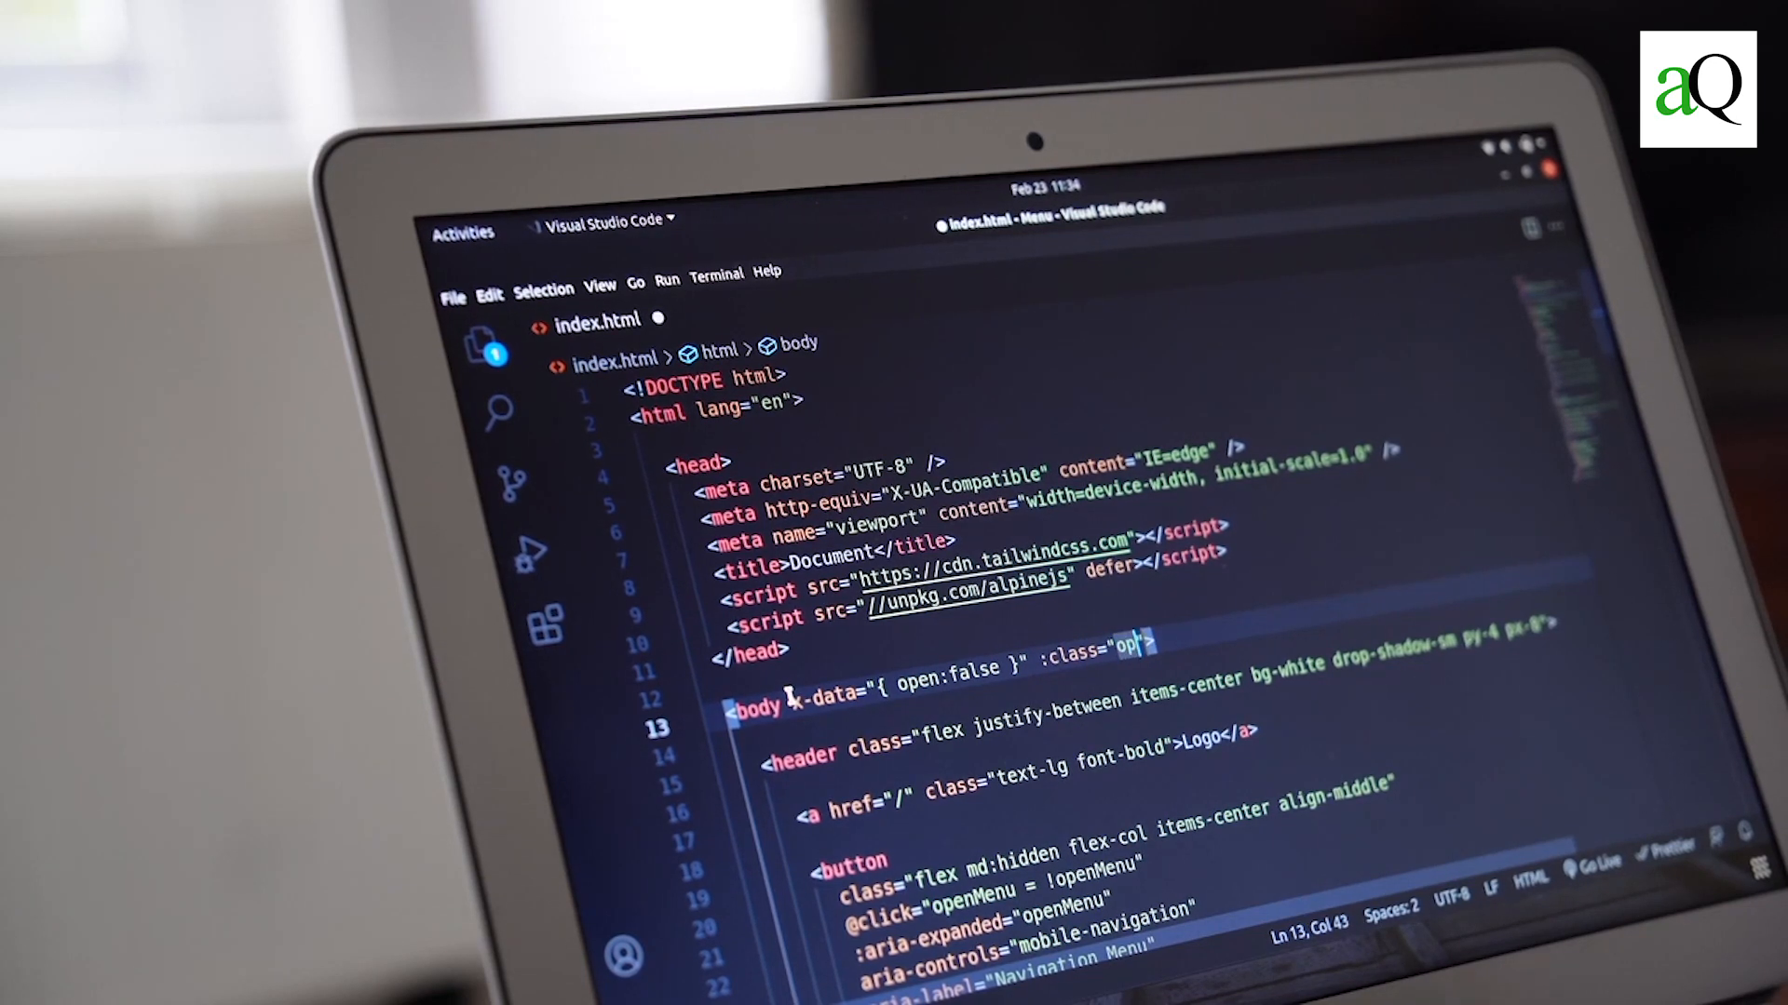